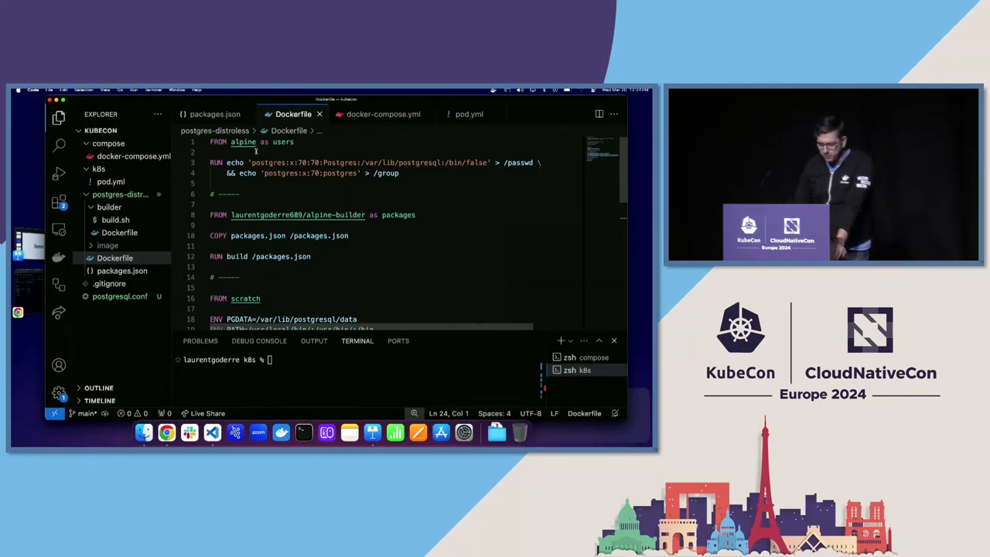
Step: Review the pinned Alpine package versions in packages.json, then return to the distroless Dockerfile
scroll(down, 3)
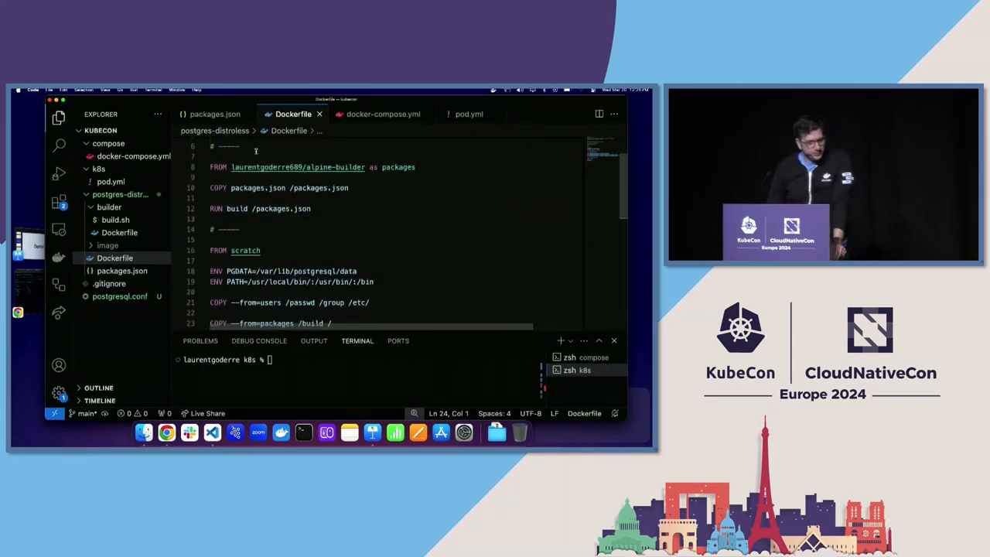
mouse_move(219, 166)
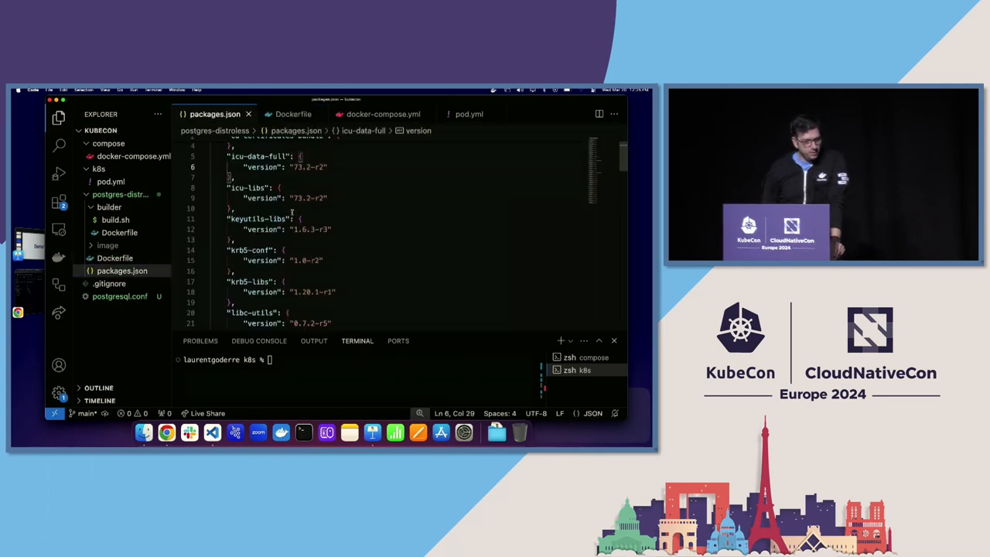
scroll(down, 3)
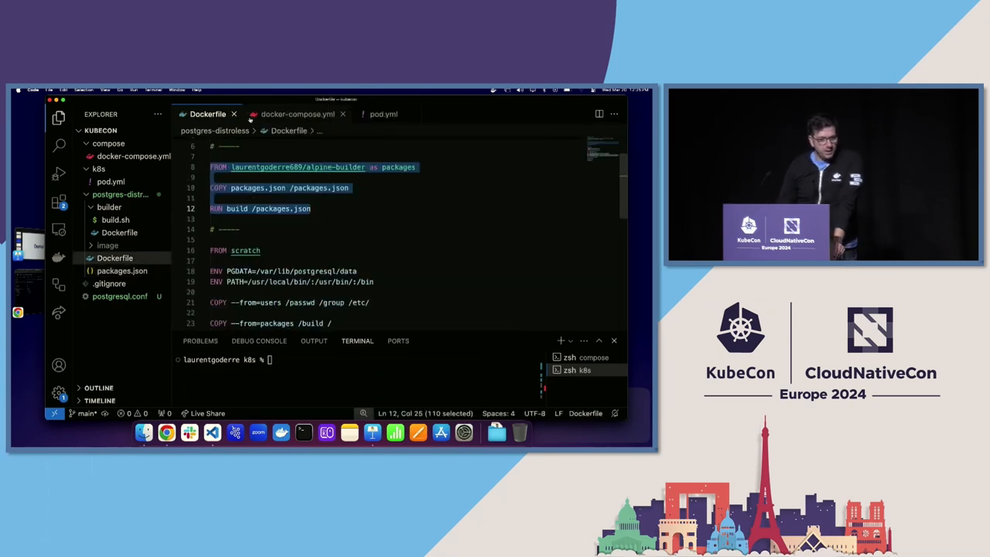
Step: Read the Dockerfile through its VOLUME, EXPOSE 5432 and CMD lines, then open k8s/pod.yml
click(312, 208)
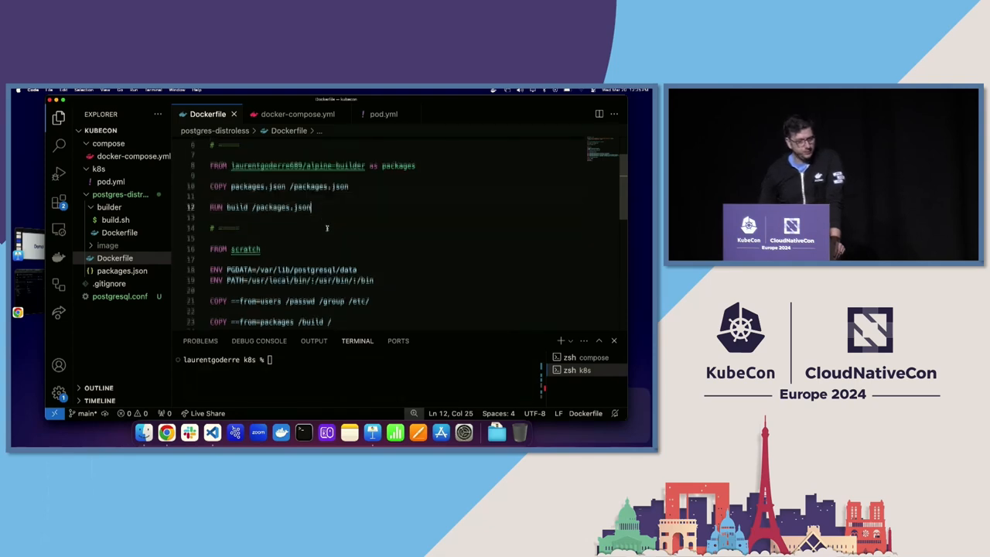
scroll(down, 3)
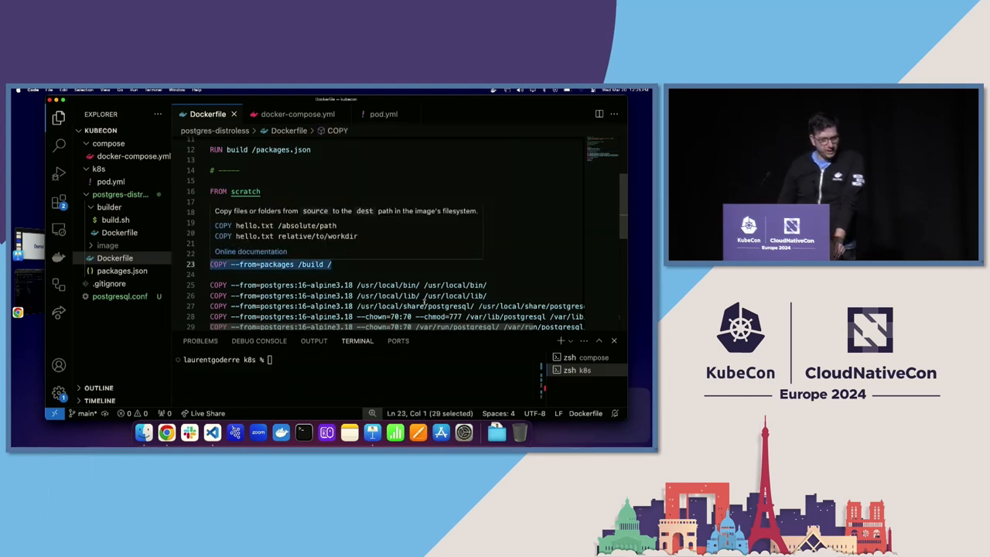
scroll(down, 3)
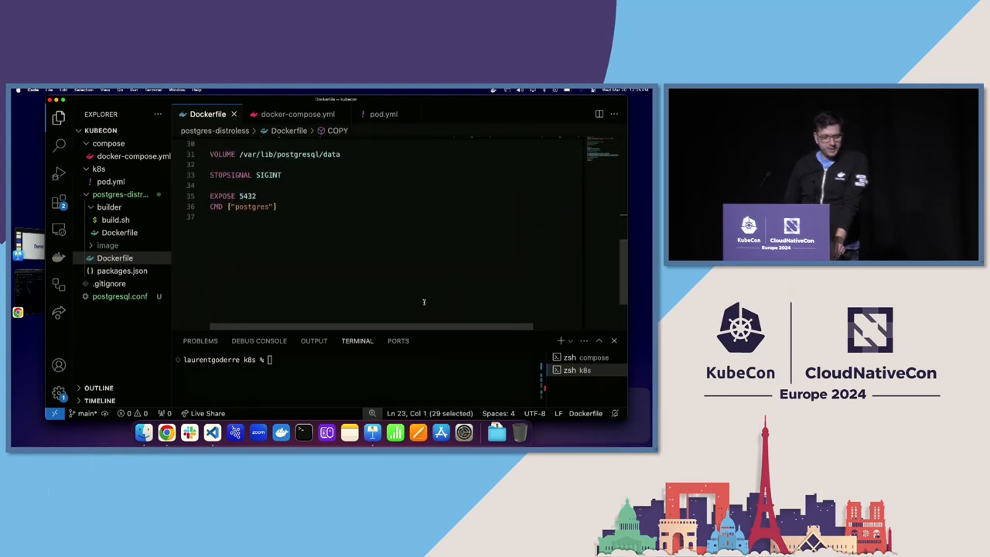
scroll(up, 3)
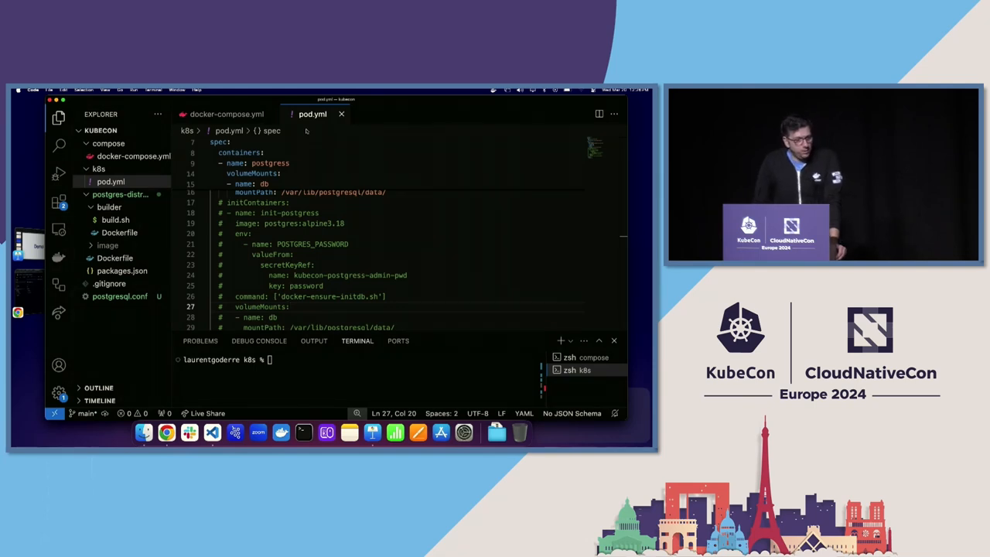
click(319, 213)
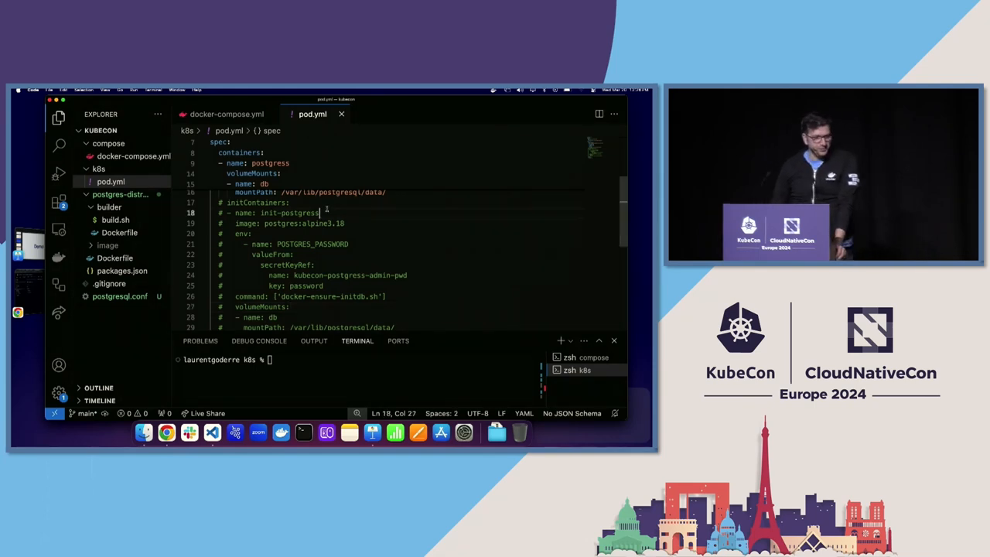
scroll(up, 3)
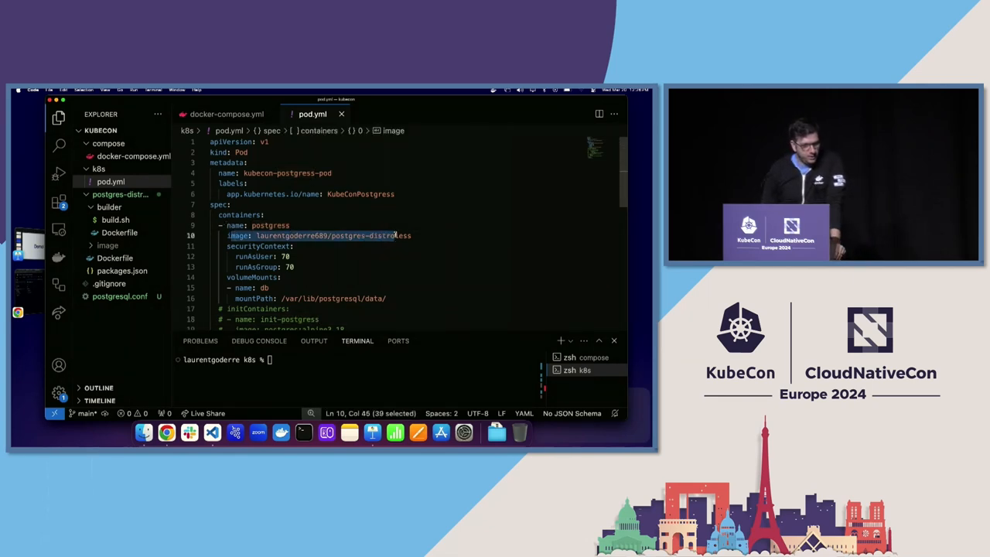
scroll(down, 3)
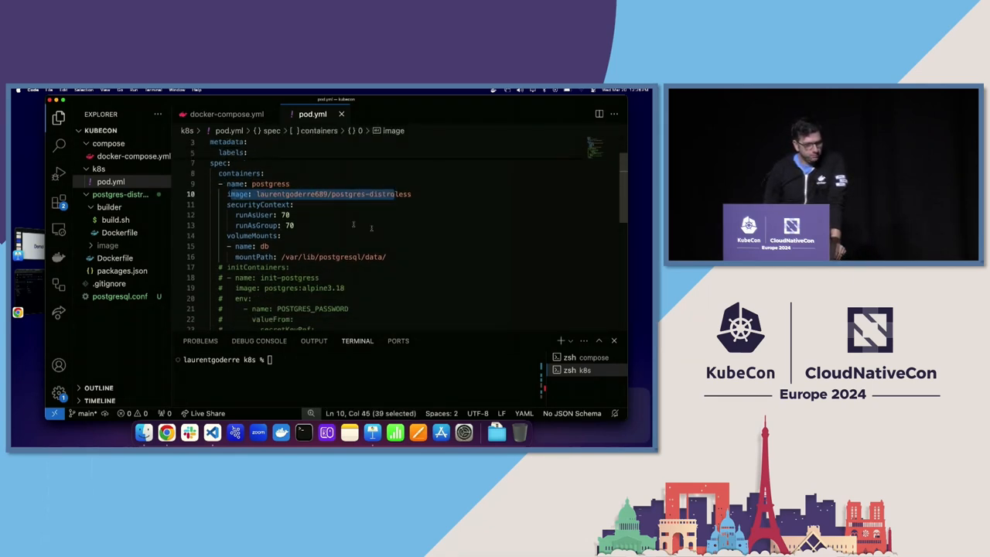
mouse_move(282, 219)
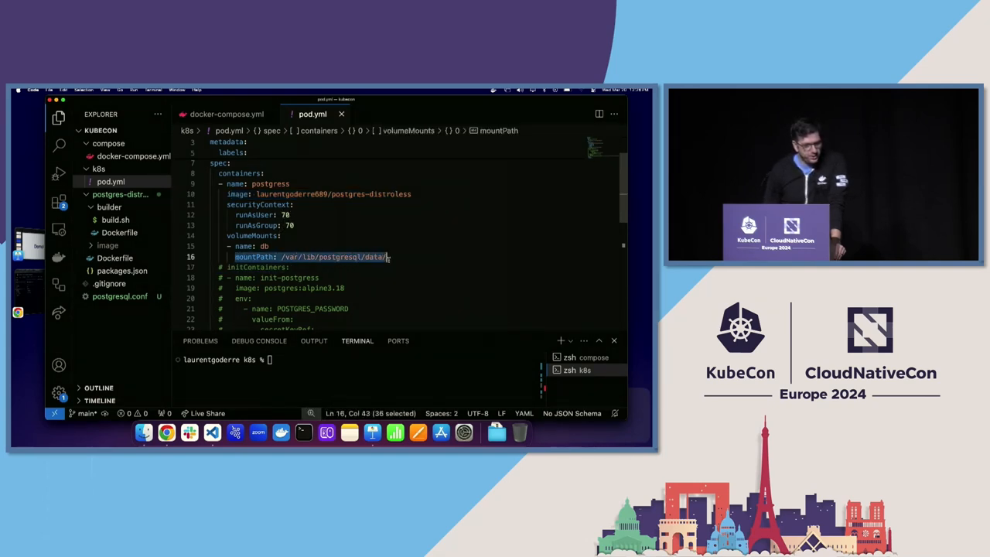
scroll(down, 3)
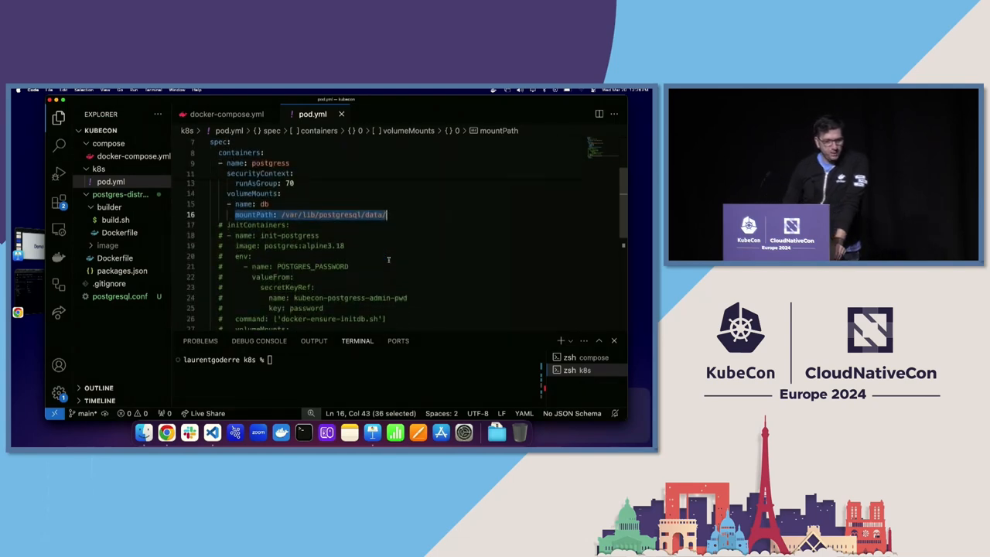
scroll(down, 3)
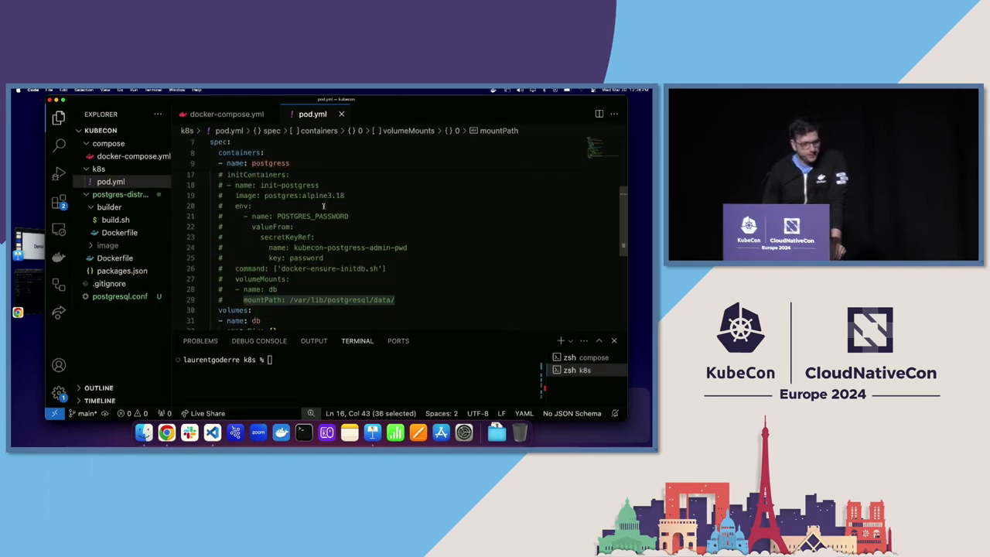
click(241, 206)
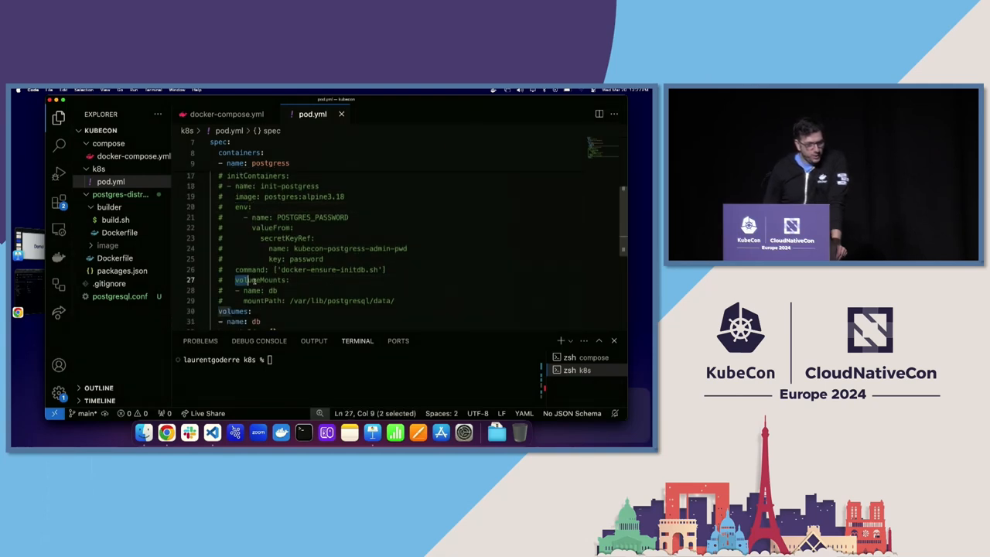
drag(236, 280, 332, 300)
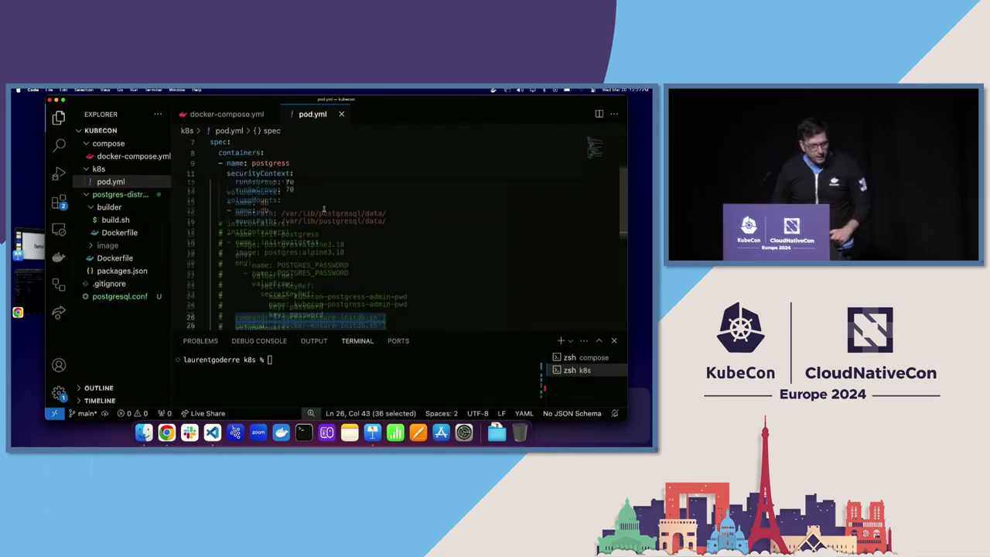
Step: Run 'kubectl apply -f pod.yml && kubectl get pods', fixing a typo in the get command
scroll(down, 3)
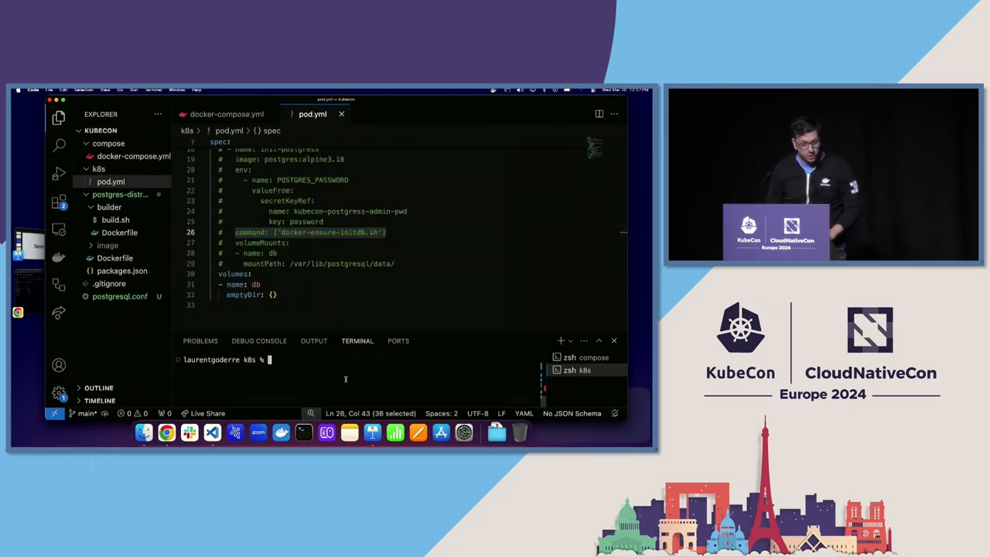
text(kube)
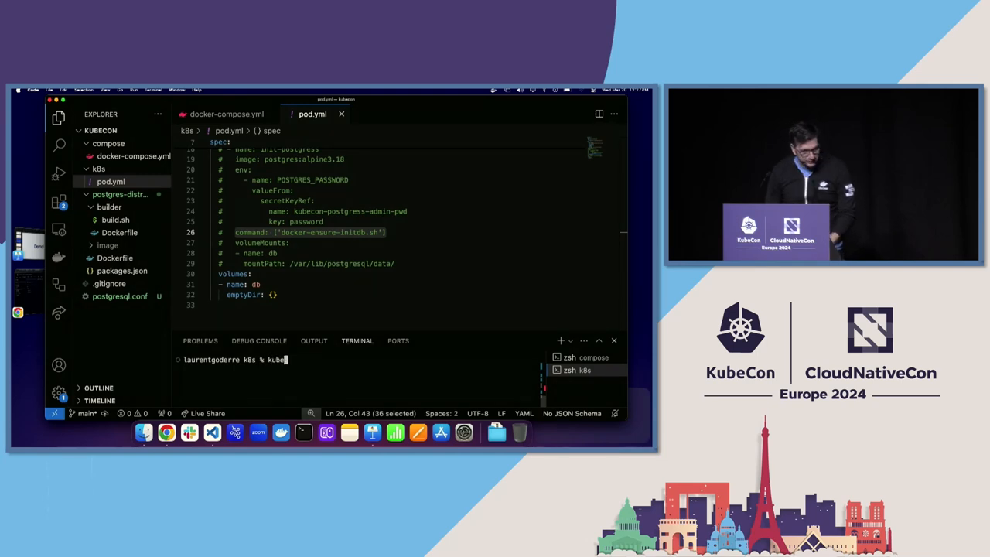
text(ctl apply -f pod.yml)
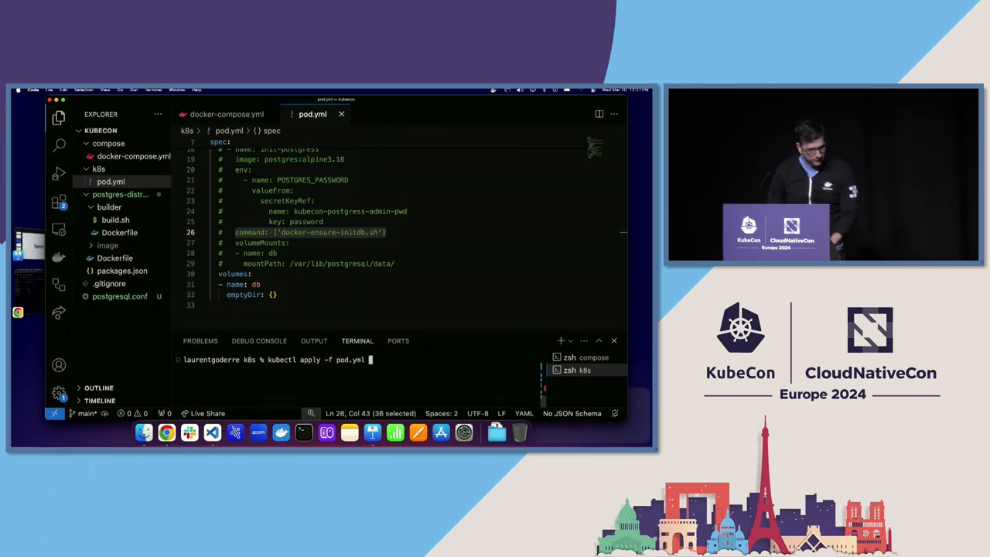
text(&& lubectl gdet po)
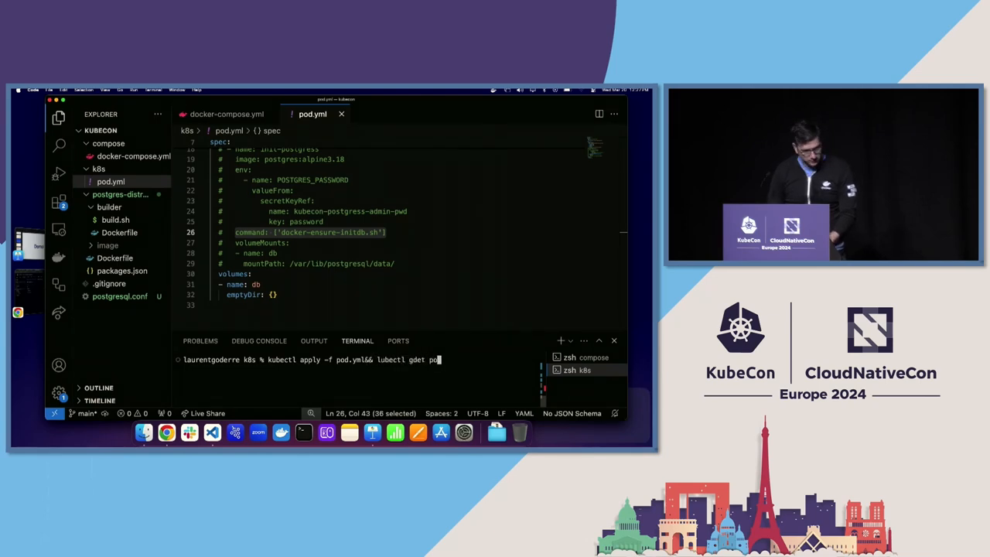
key(BackSpace)
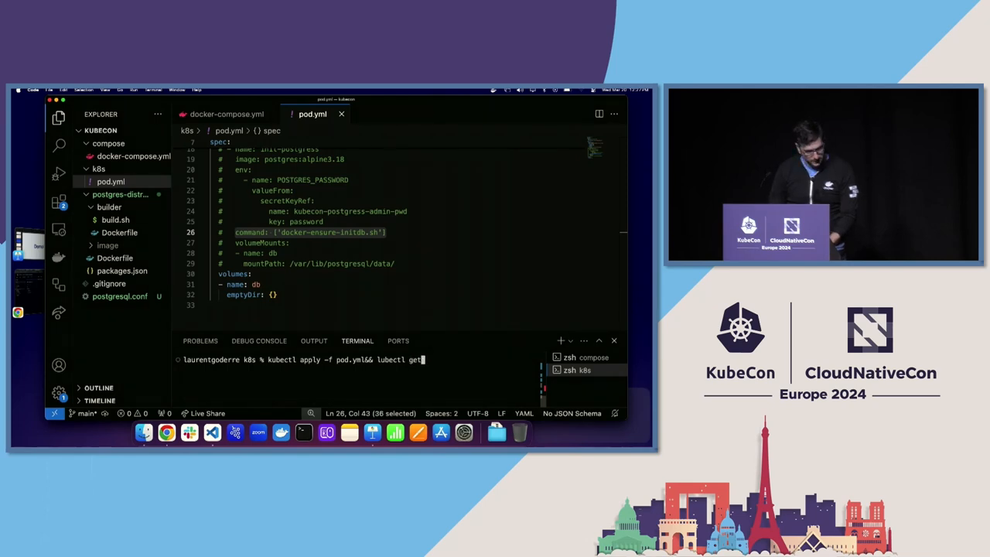
text(pods)
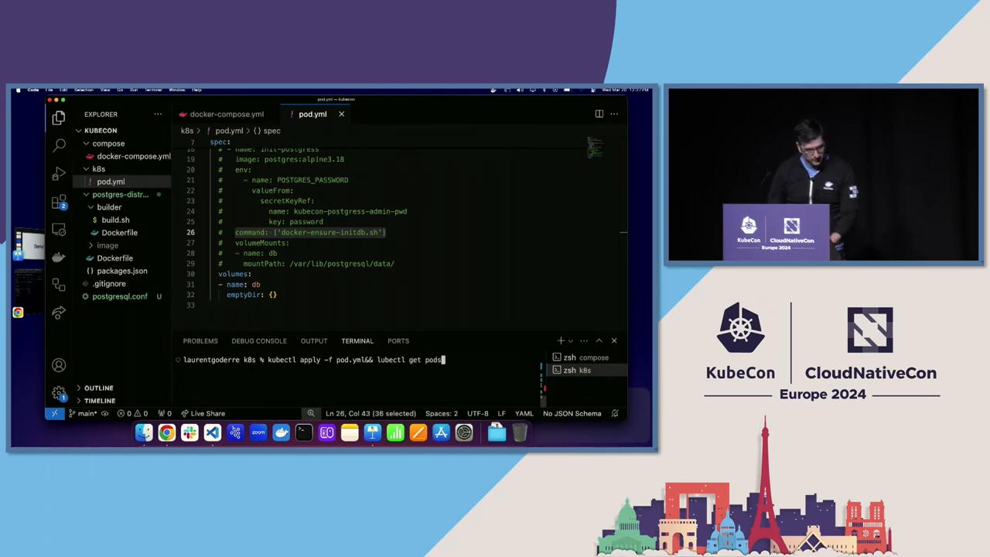
key(Return)
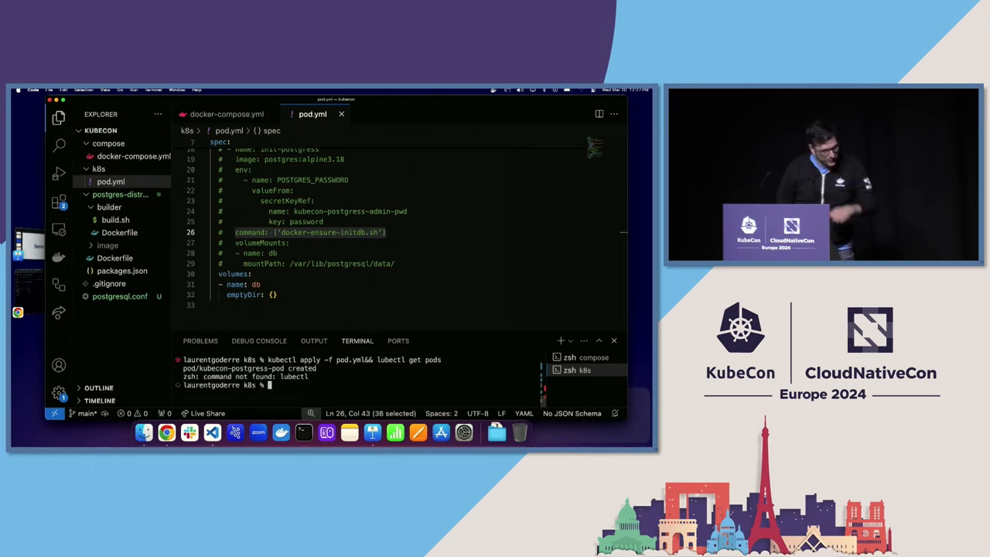
Step: Clear the terminal and rerun the apply and get pods command, showing ErrImagePull at 0/1 ready
text(kubectl apply -f pod.yml&& kubectl get pods)
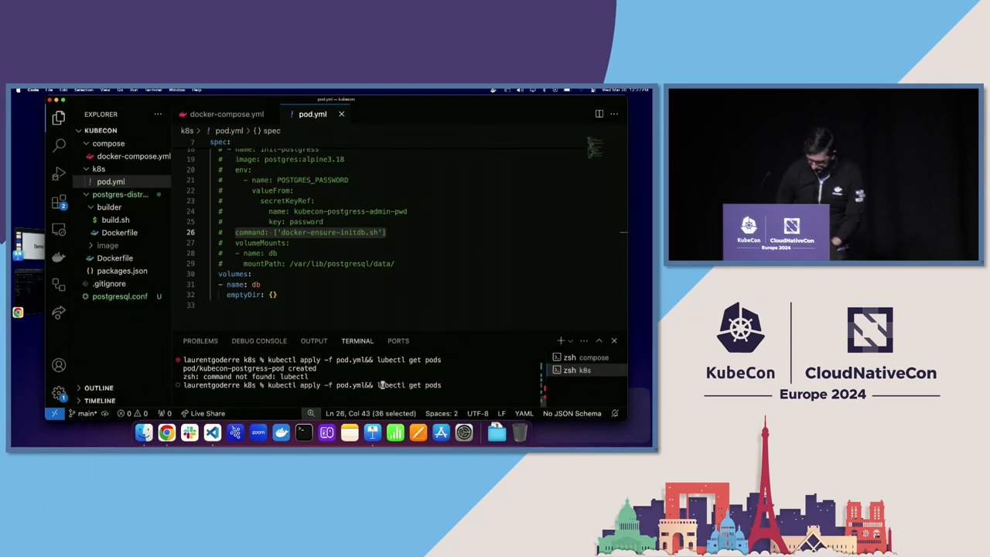
key(Return)
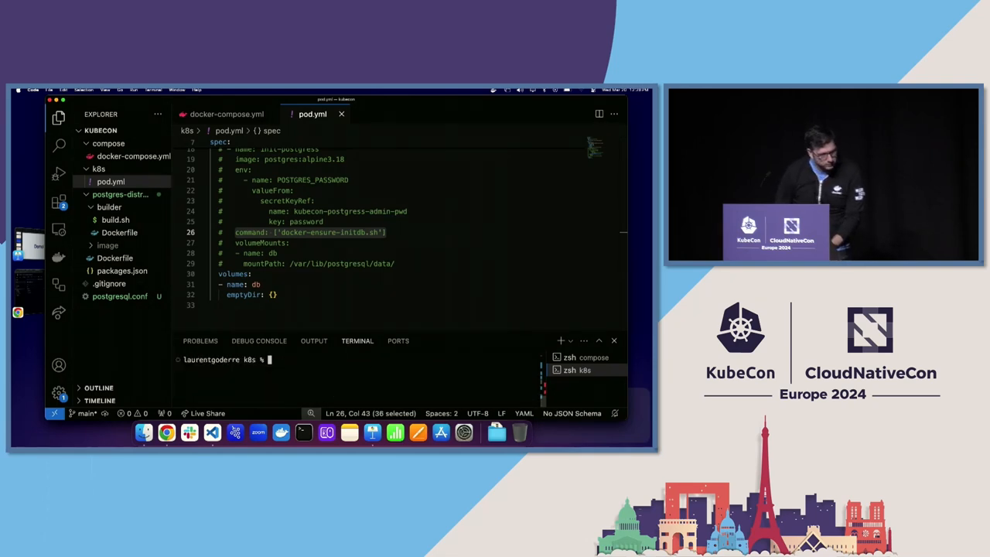
text(kubectl apply -f pod.yml&& kubectl get pods)
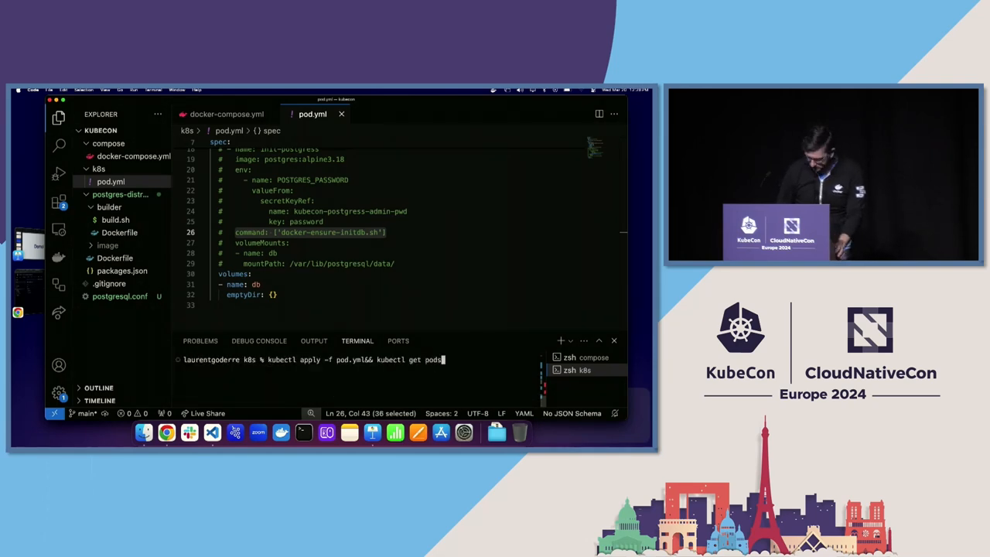
key(Return)
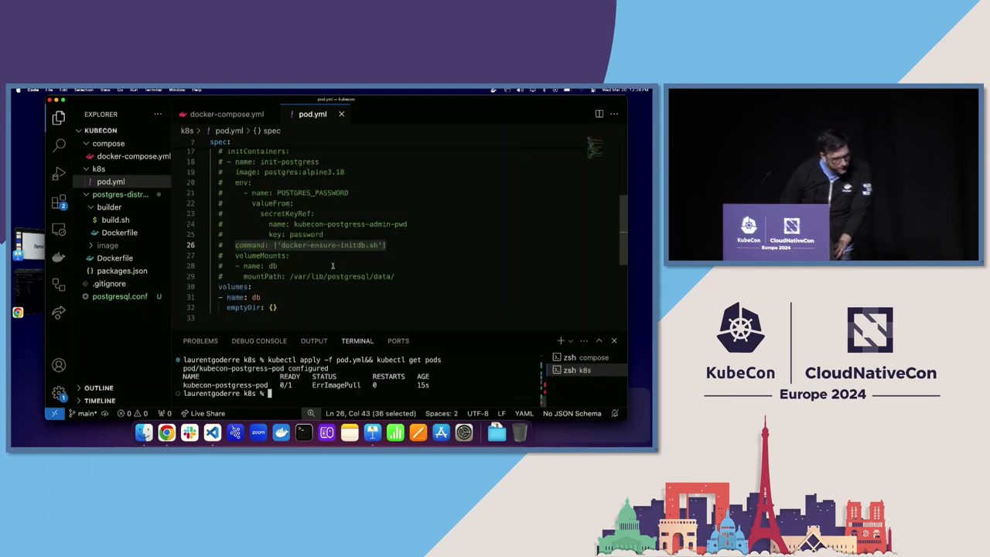
scroll(up, 3)
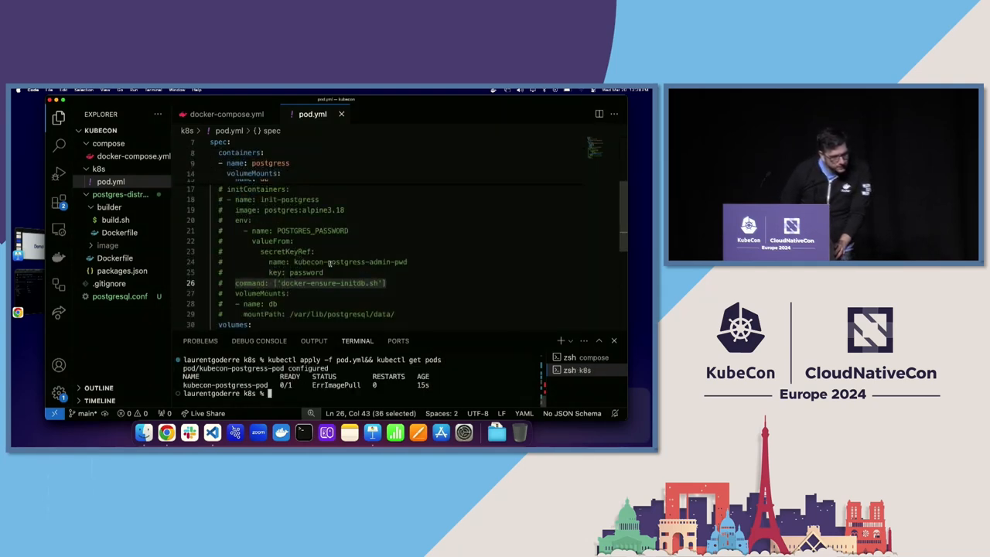
scroll(down, 3)
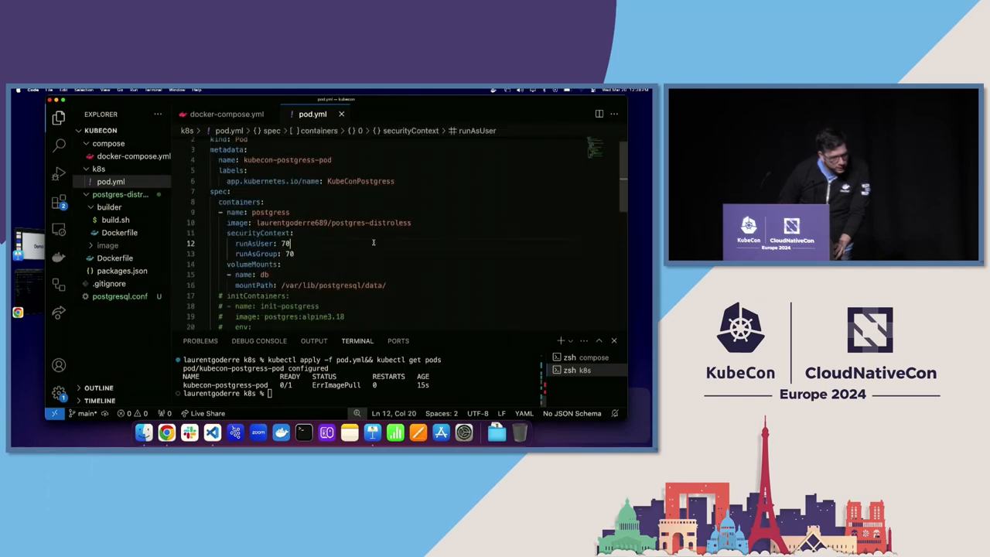
scroll(down, 3)
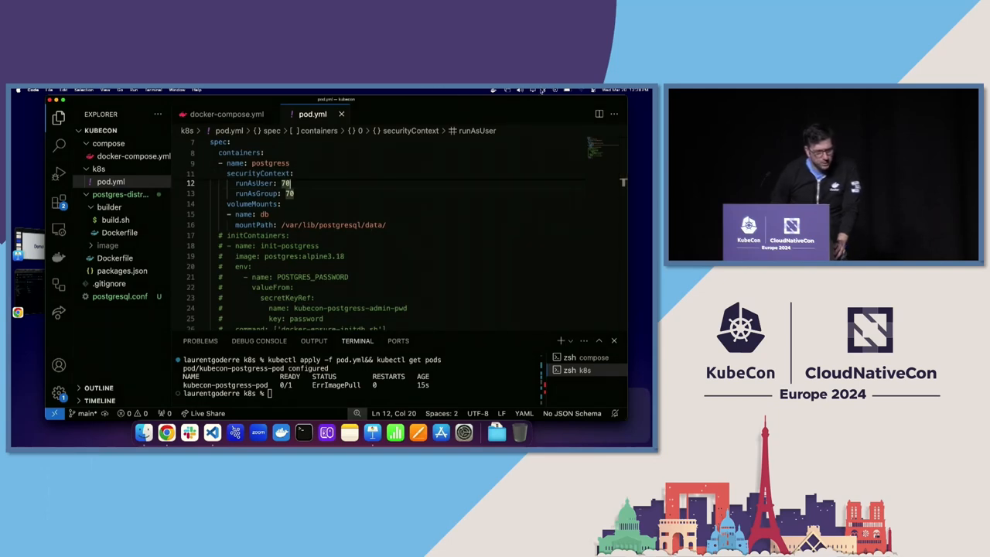
Step: Join the WIFI_GRATUIT network from the menu bar and cancel its captive-portal poll
click(579, 91)
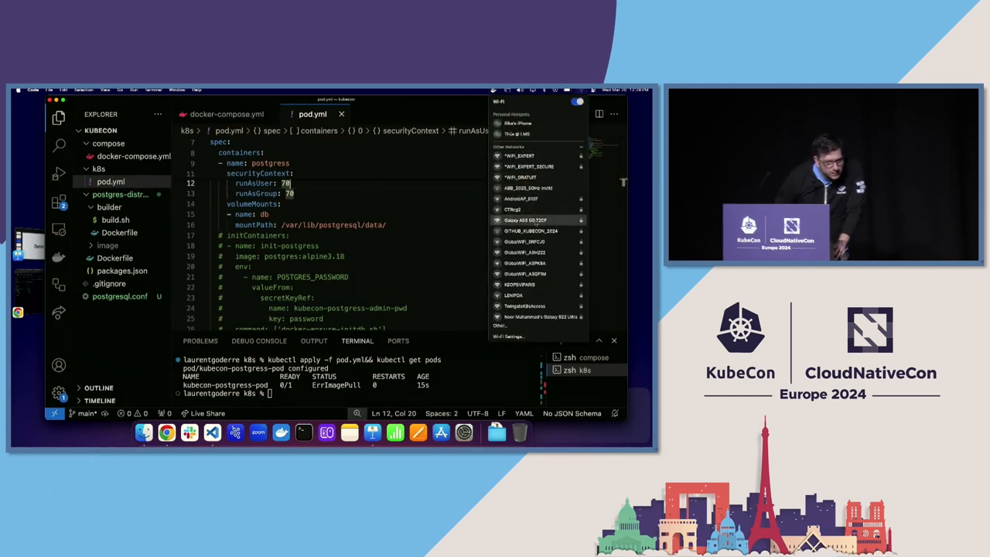
mouse_move(536, 252)
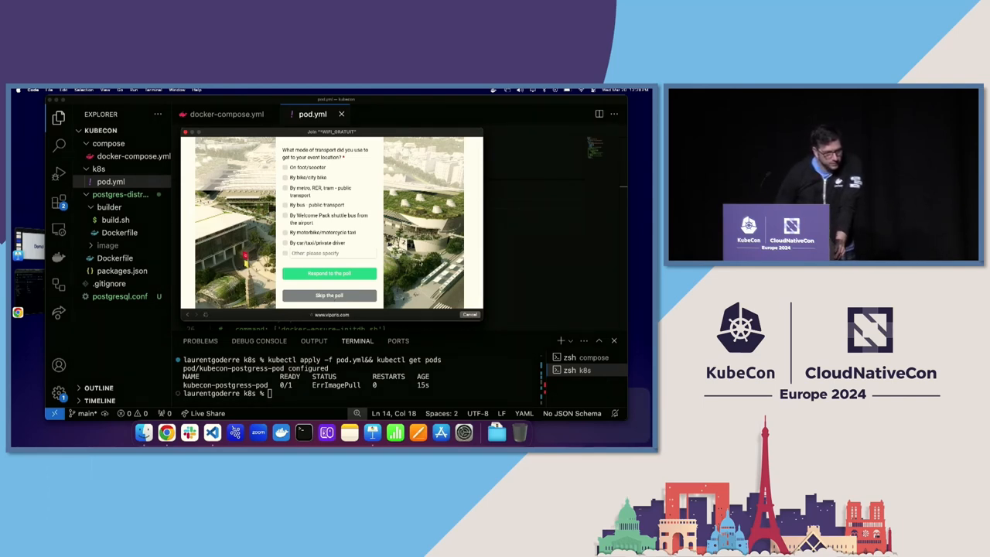
click(329, 295)
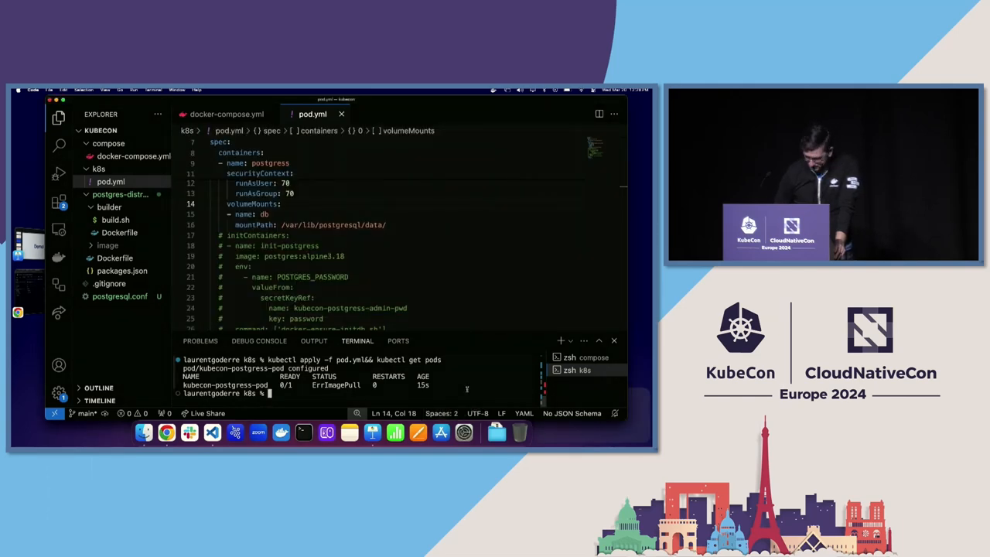
Step: Clear the terminal and list the pods to check kubecon-postgress-pod's status
text(kubectl apply -f pod.yml&& kubectl get pods)
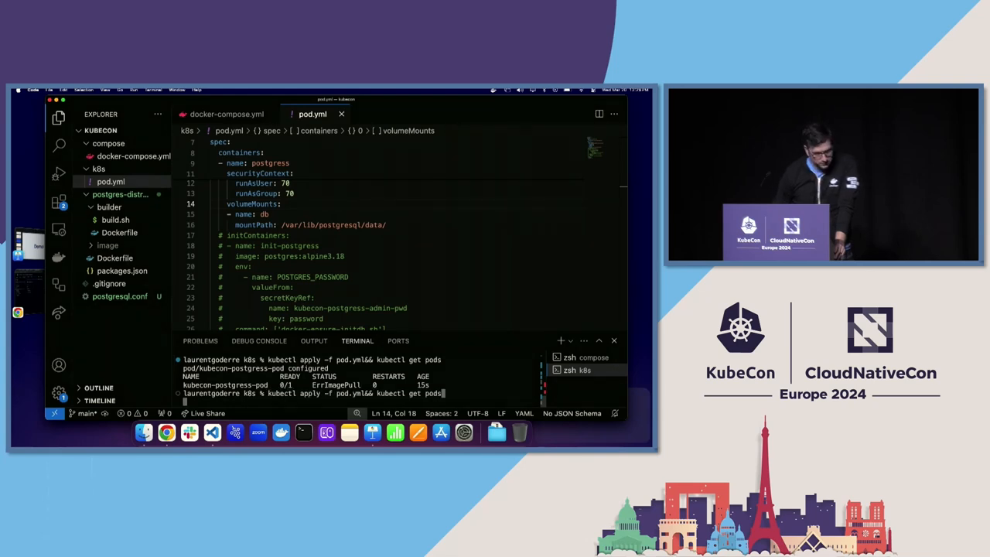
key(Return)
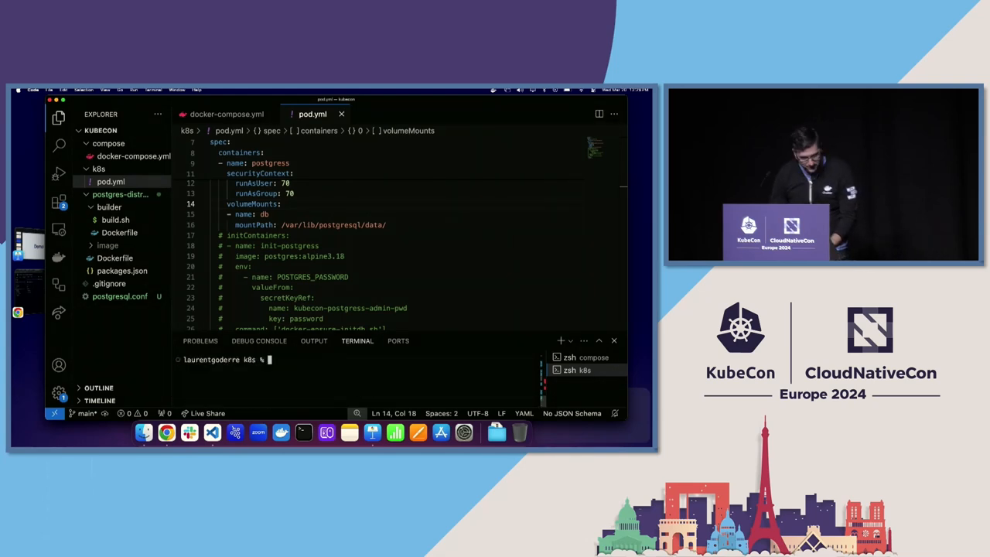
text(kune)
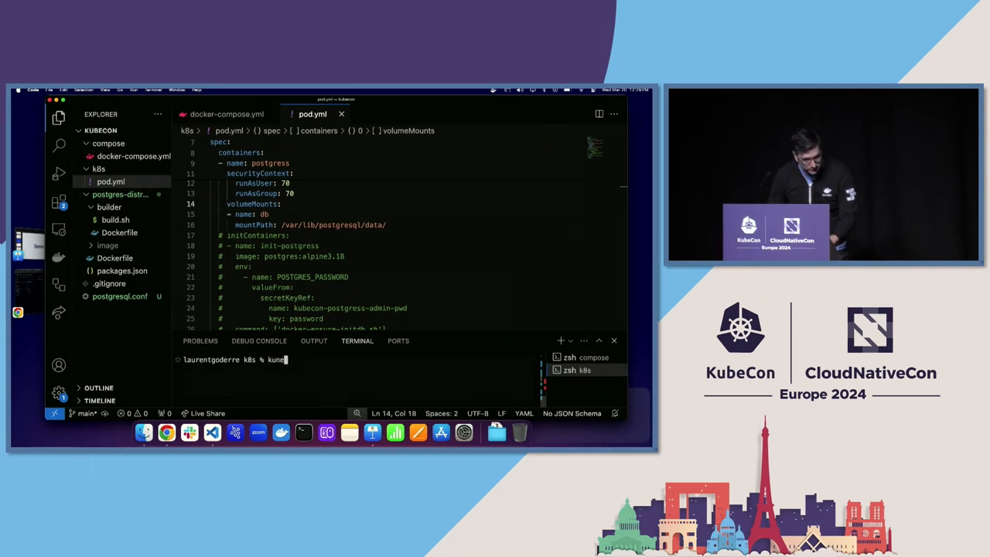
key(Backspace)
text(be ctl get)
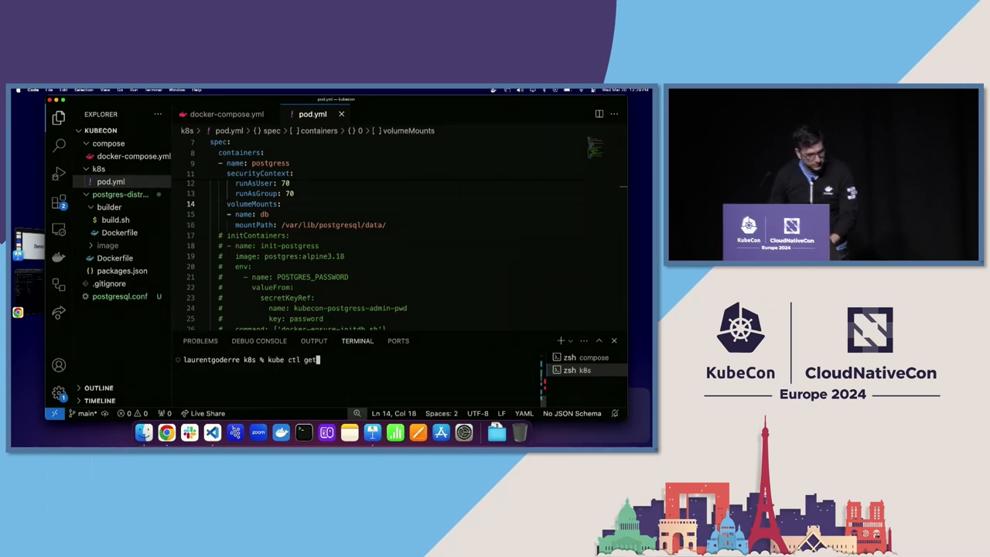
key(Backspace)
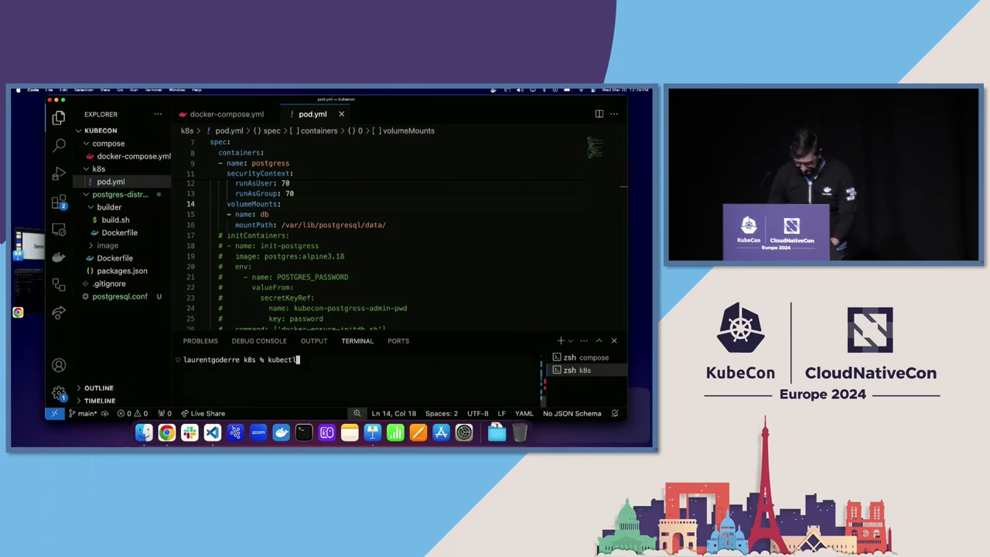
key(Return)
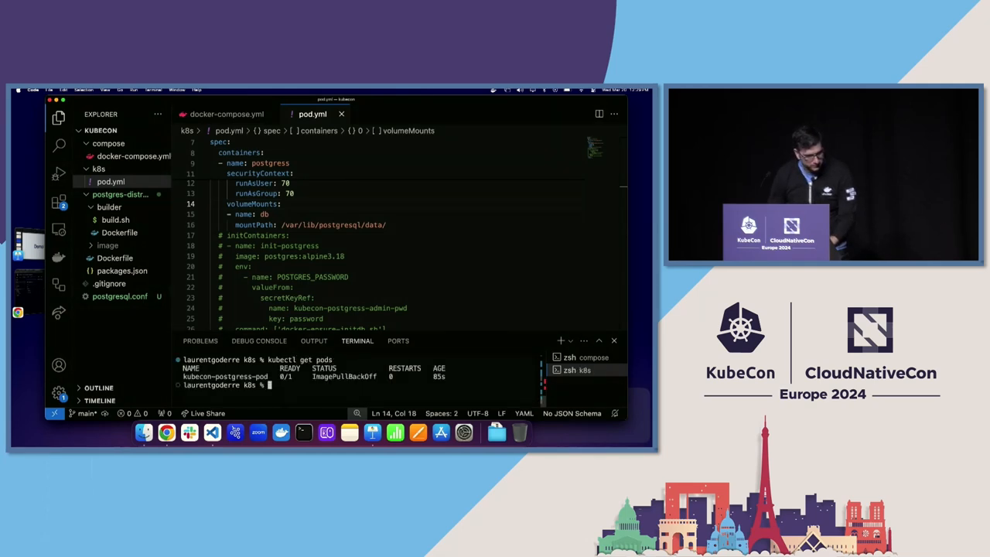
Step: Delete kubecon-postgress-pod and recreate it from pod.yml, now in CrashLoopBackOff
text(kubectl delete pod)
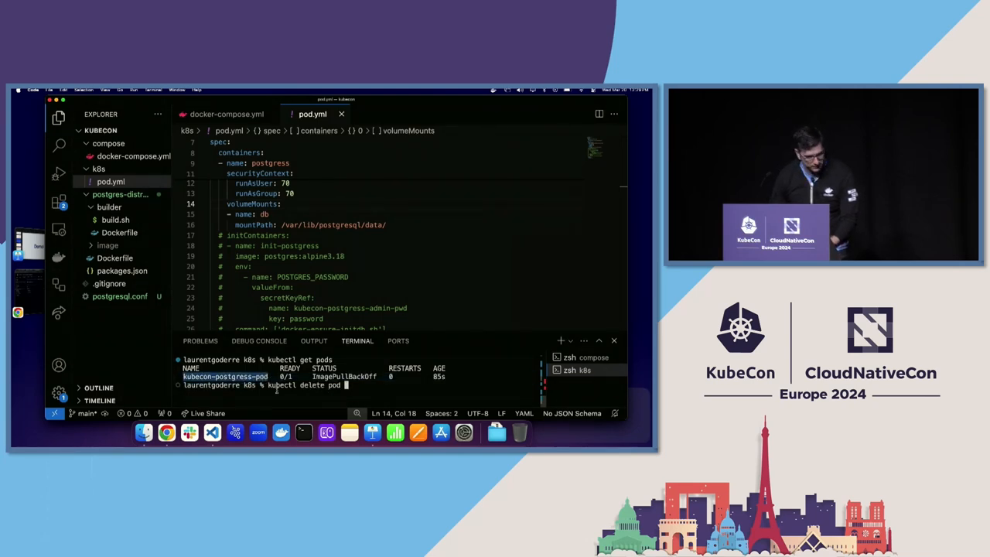
key(Return)
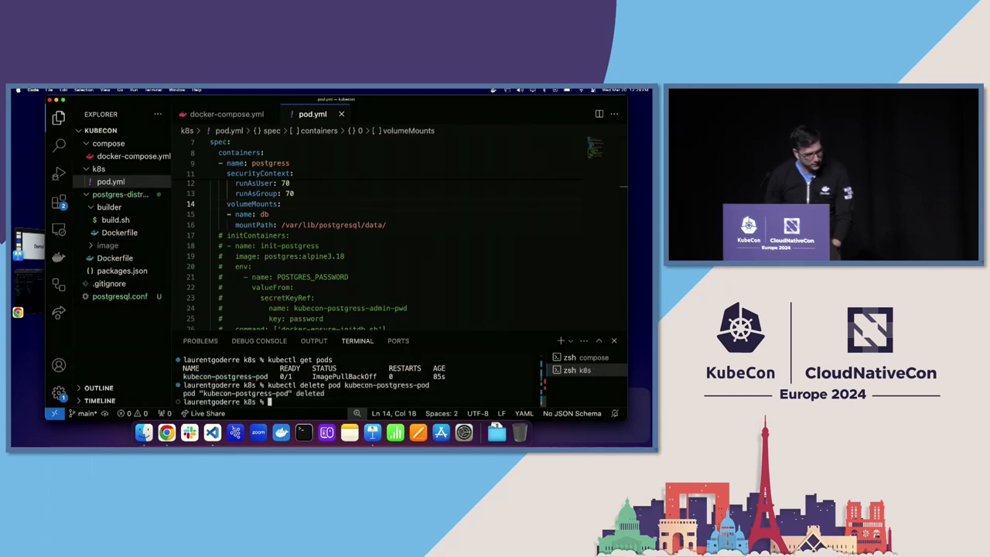
text(kubectl apply -f pod.yml&& kubectl get pods)
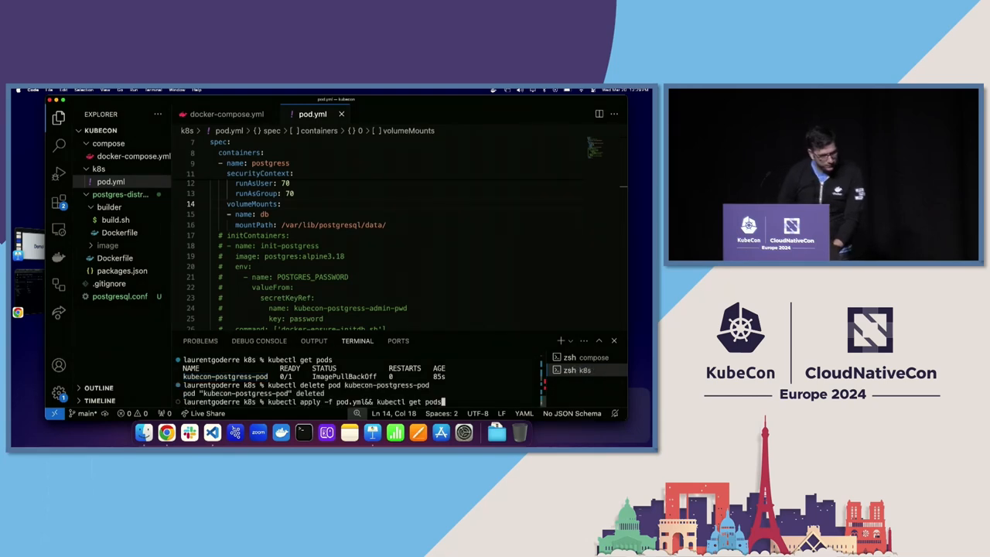
key(Return)
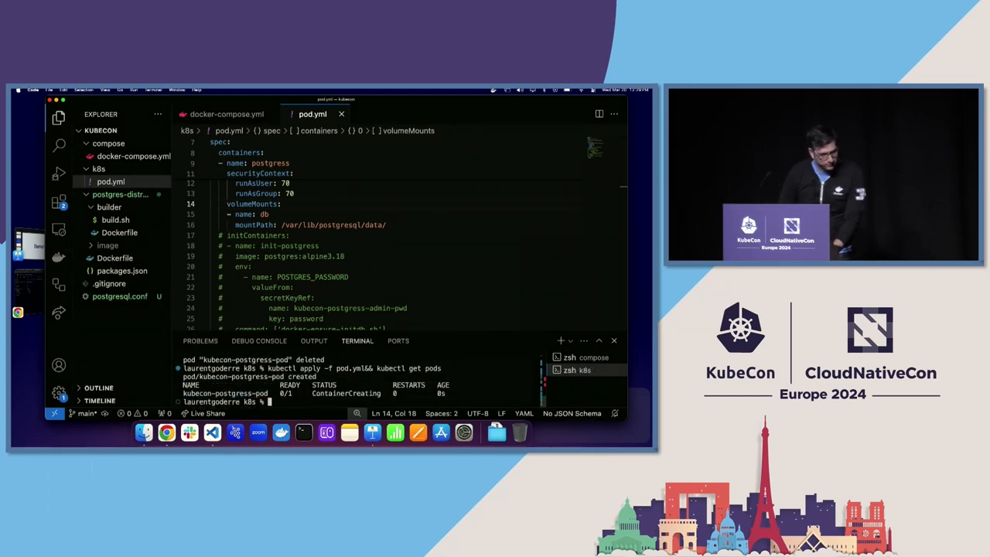
text(kubectl delete pod kubecon-postgress-pod)
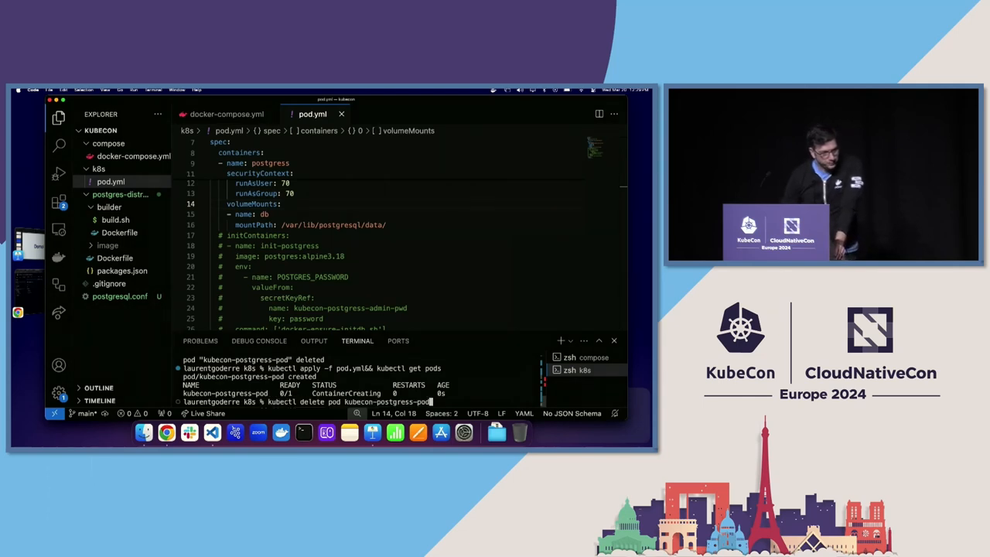
key(Return)
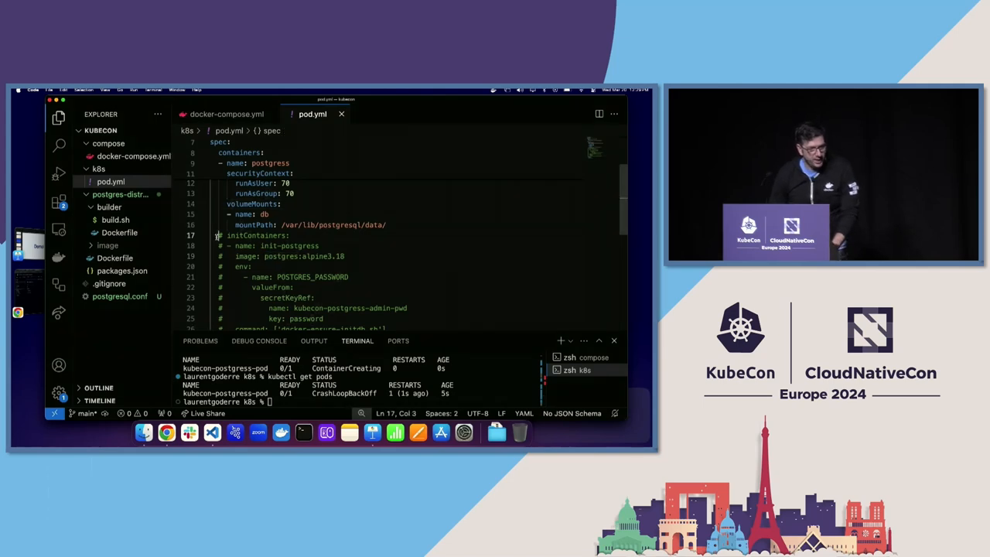
Step: Redeploy kubecon-postgress-pod with the init-postgres container until 1/1 Running, then close pod.yml
scroll(down, 3)
text(kubectl get pods)
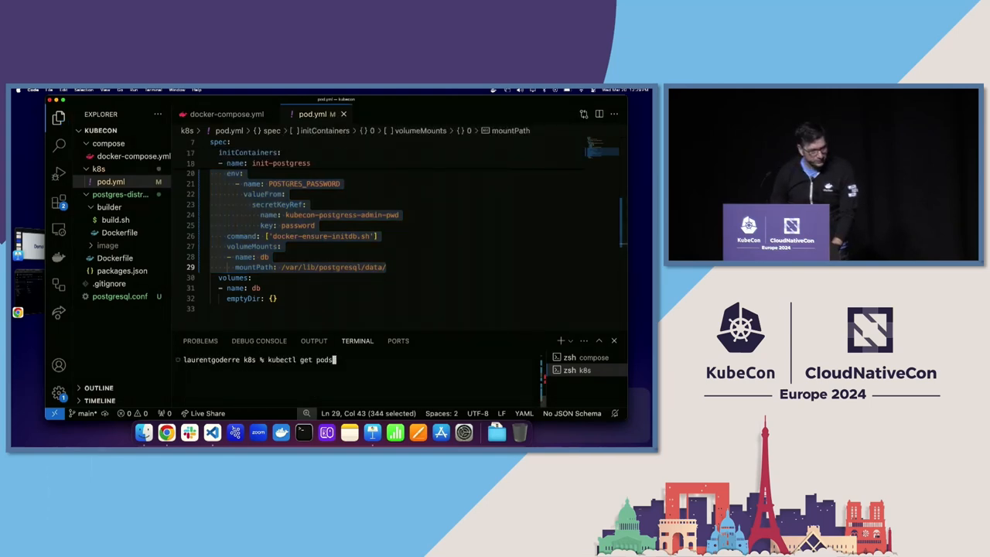
text(kubectl delete pod kubecon-postgress-pod)
text(kubectl get pods)
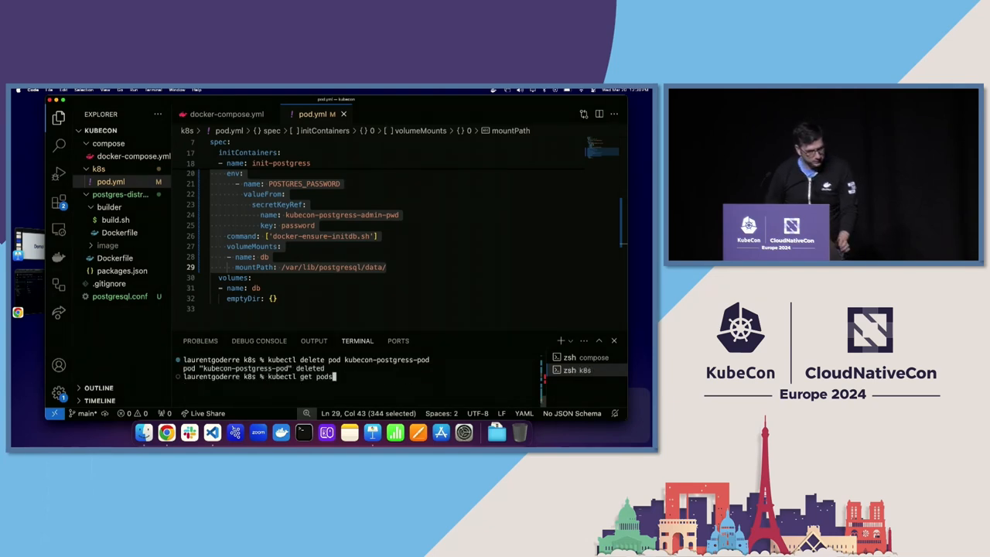
key(Return)
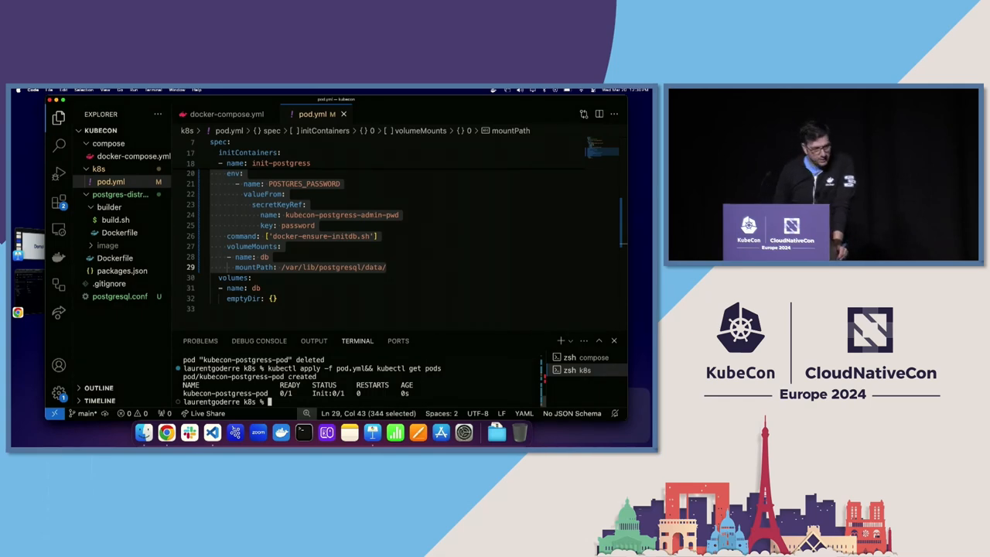
text(kubectl get pods)
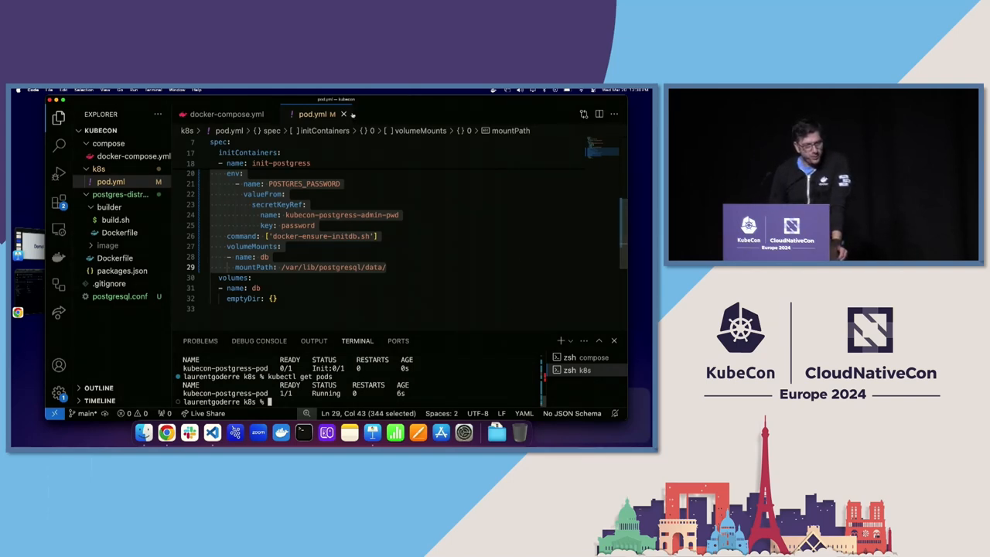
click(217, 114)
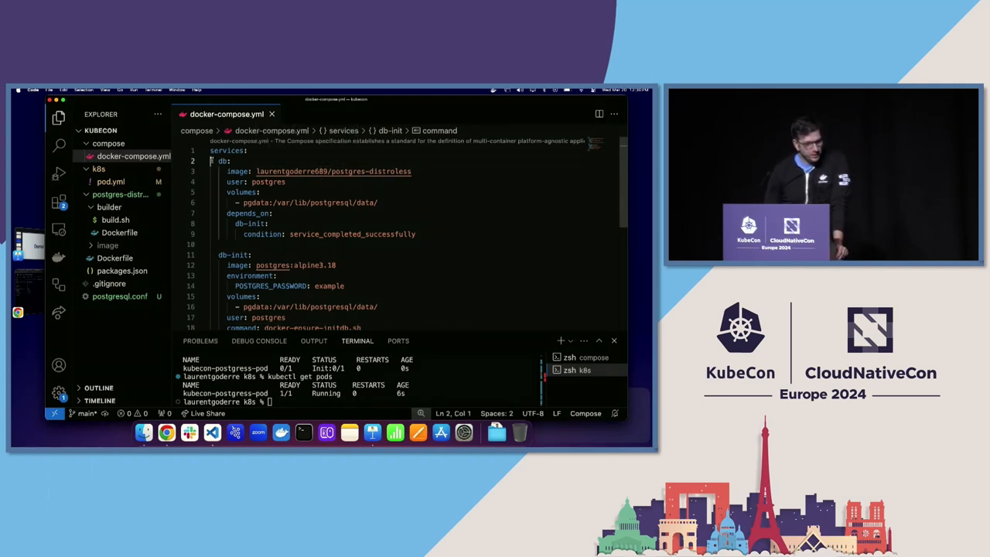
Step: Highlight db's depends_on db-init service_completed_successfully, then switch to the 'zsh compose' terminal
drag(219, 254, 275, 285)
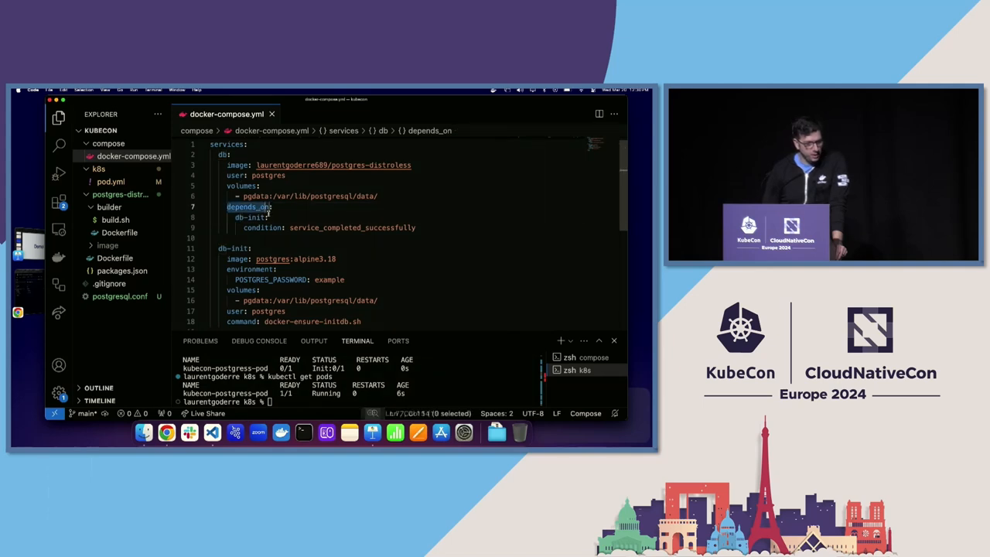
double_click(352, 228)
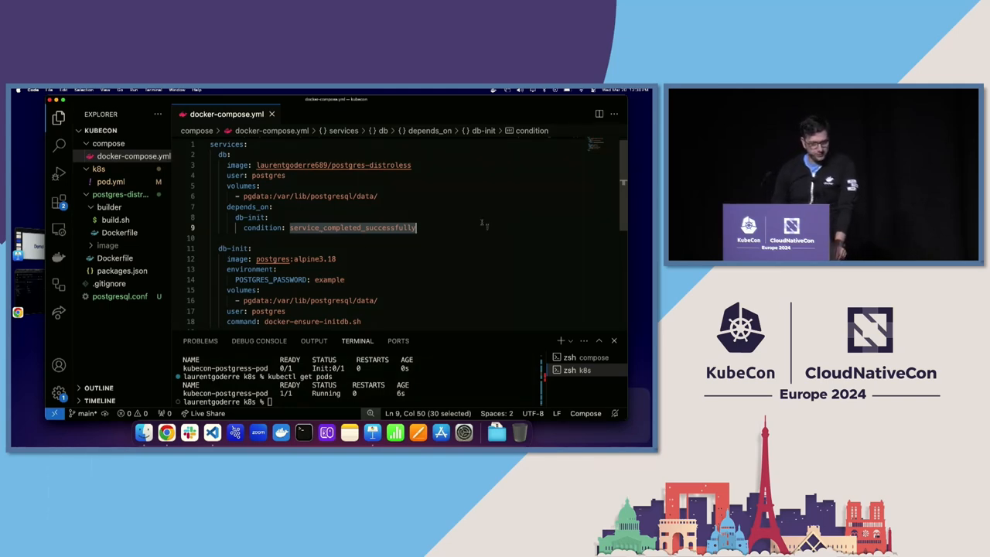
click(593, 357)
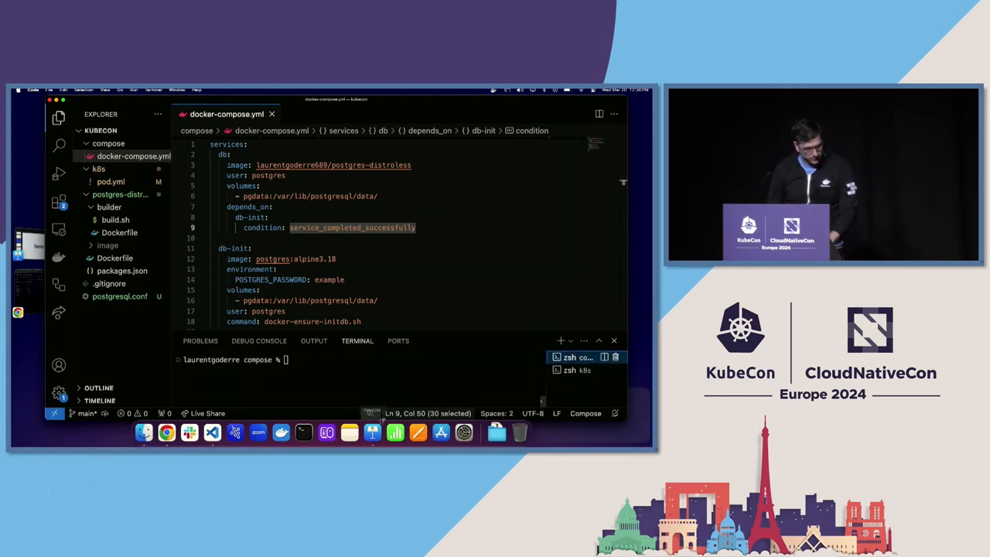
Step: Run docker-compose up and follow the logs until db is ready to accept connections
text(docker)
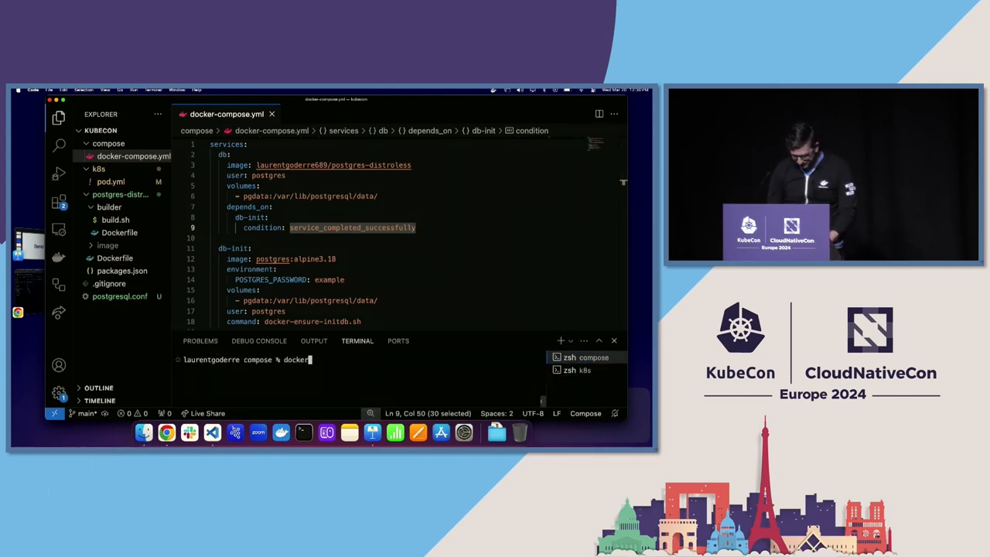
text(-compose)
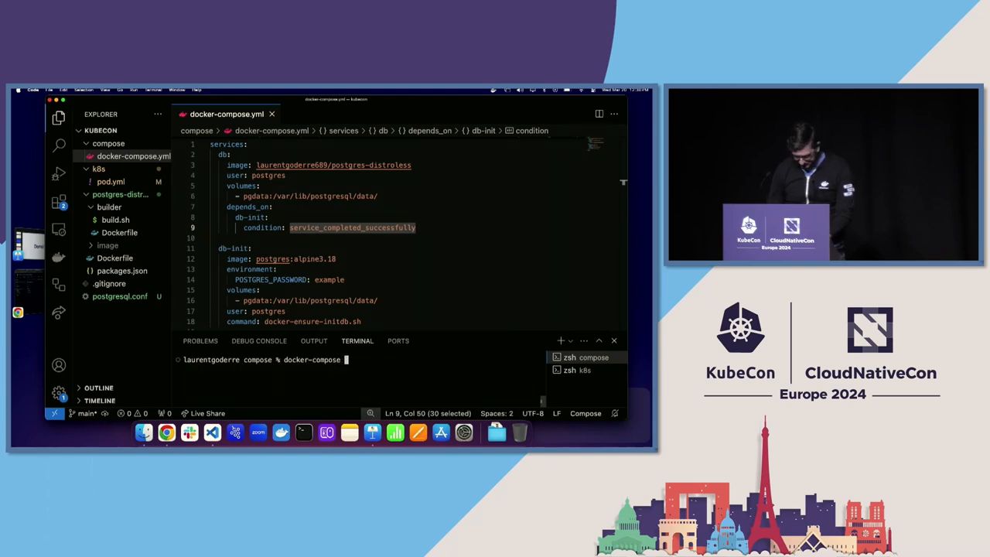
key(Return)
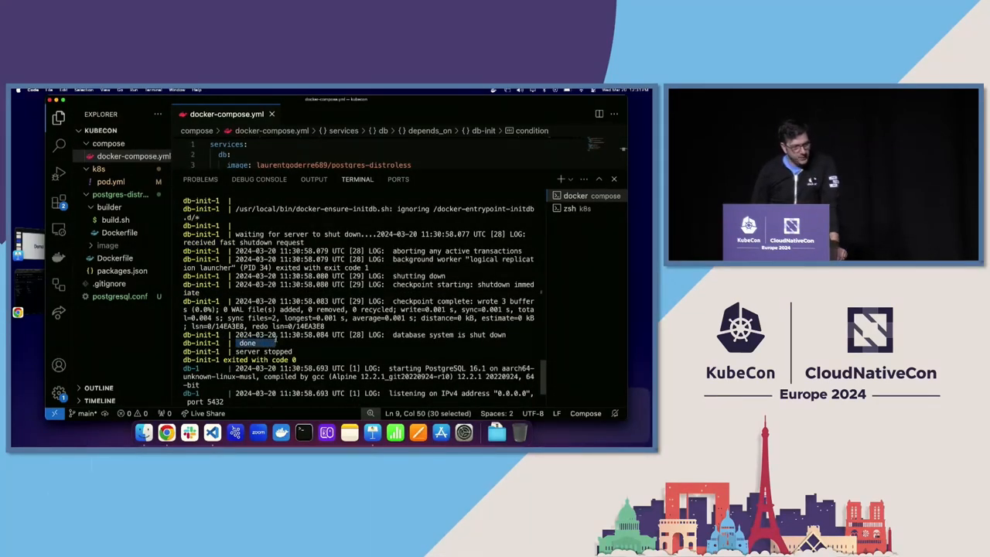
scroll(down, 3)
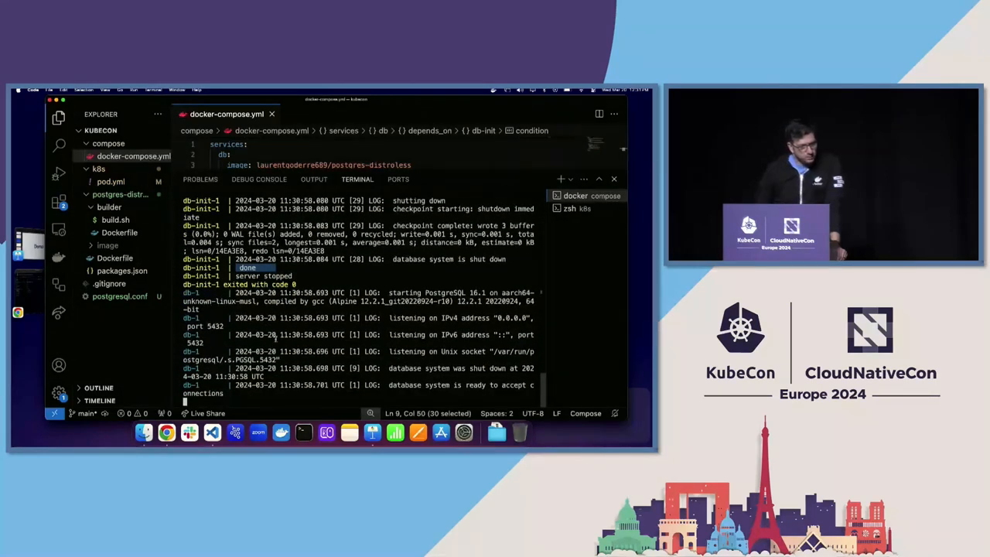